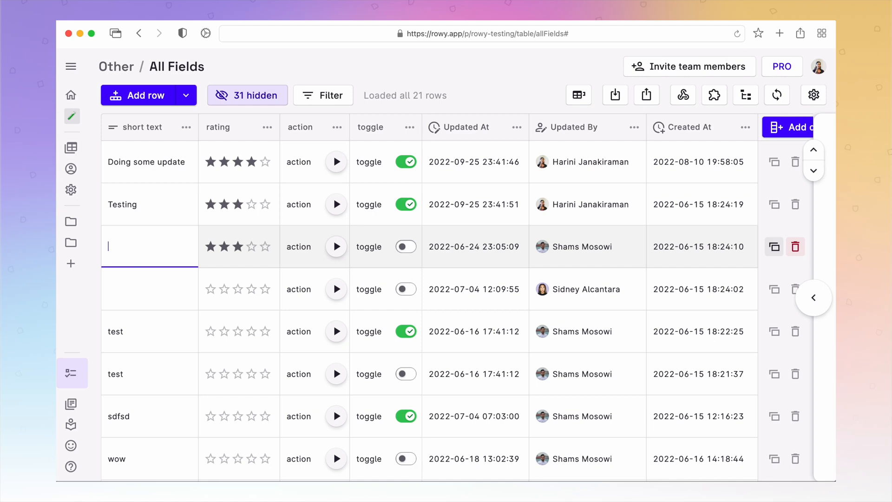
Enter 'Hello' in the short text cell and switch on the toggles in rows 3 and 4.
text(Hello)
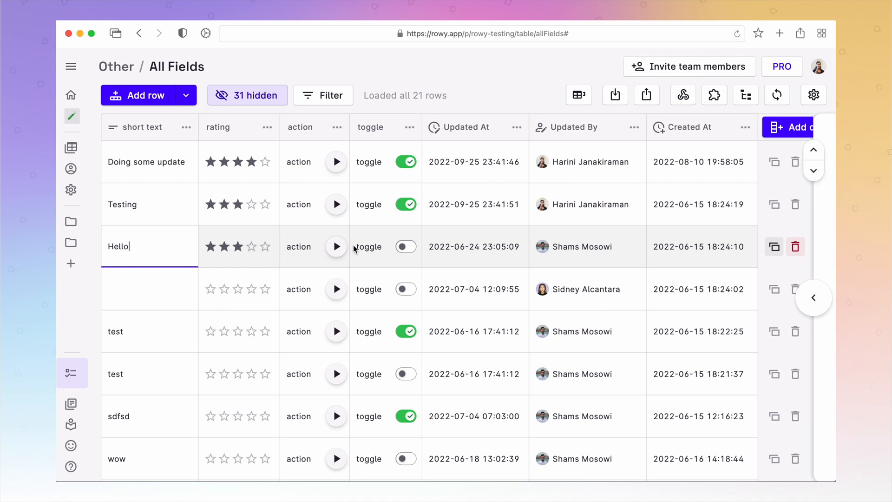
click(405, 247)
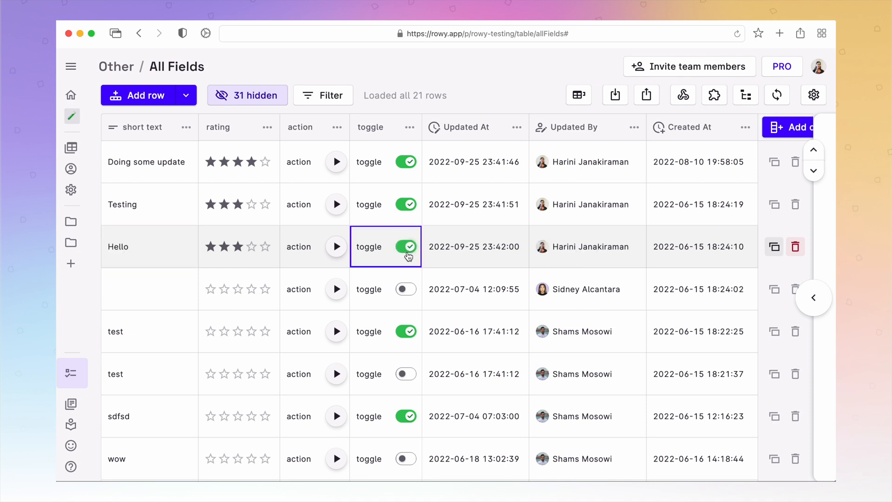
click(405, 289)
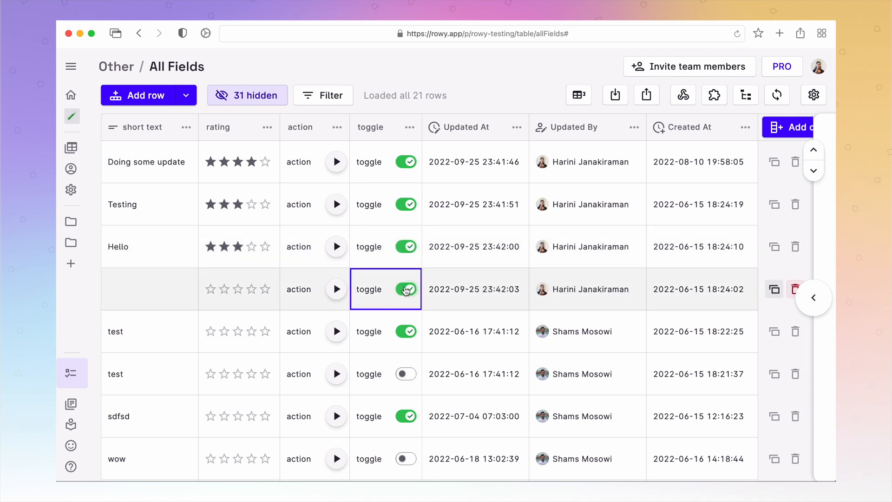
Give three rows two, four and three star ratings, then open table settings.
click(224, 289)
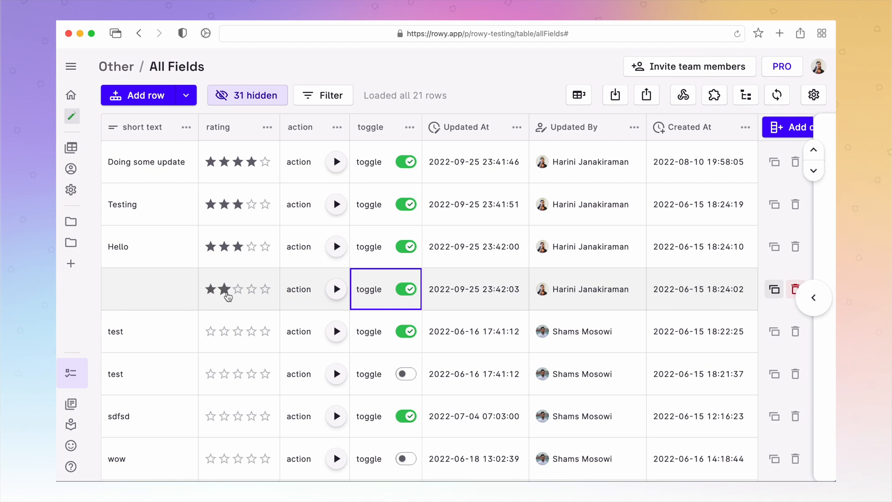
click(250, 374)
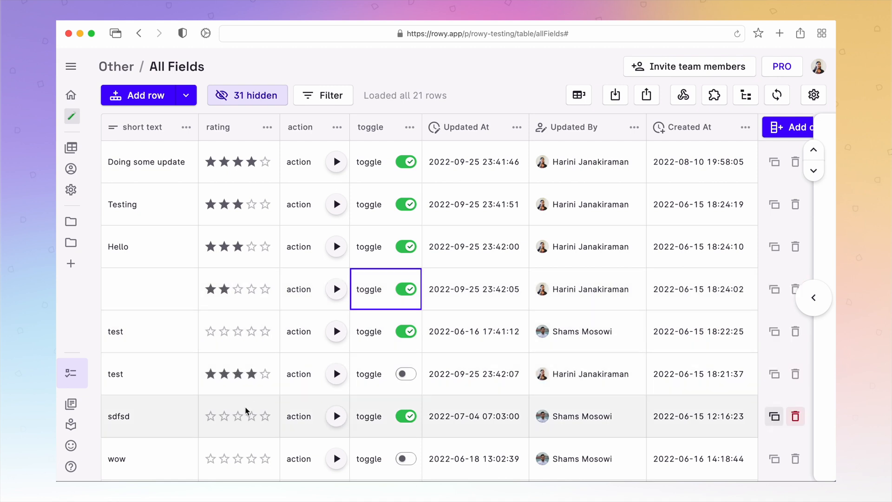
click(237, 416)
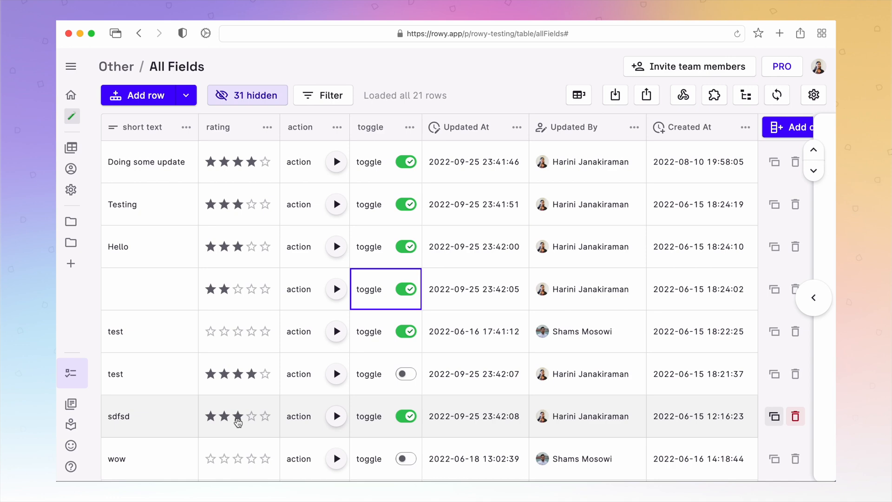
click(813, 94)
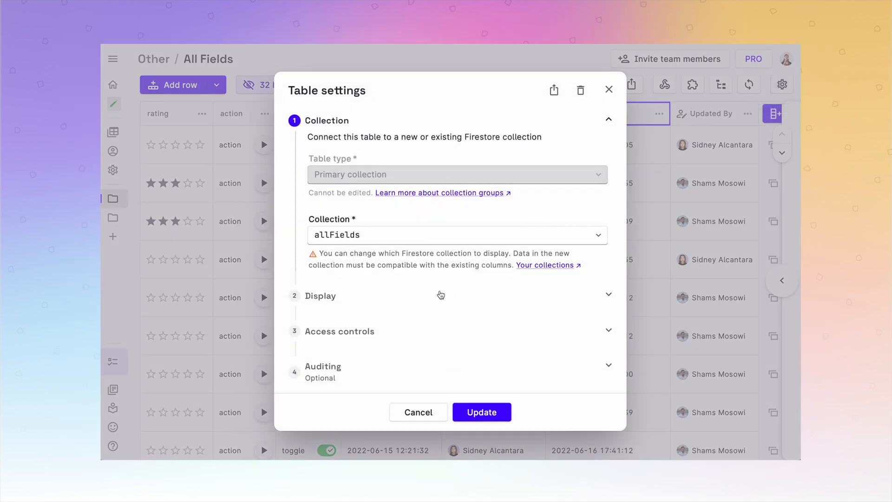
Expand the Auditing section to confirm auditing is enabled with created-by and updated-by keys.
click(323, 370)
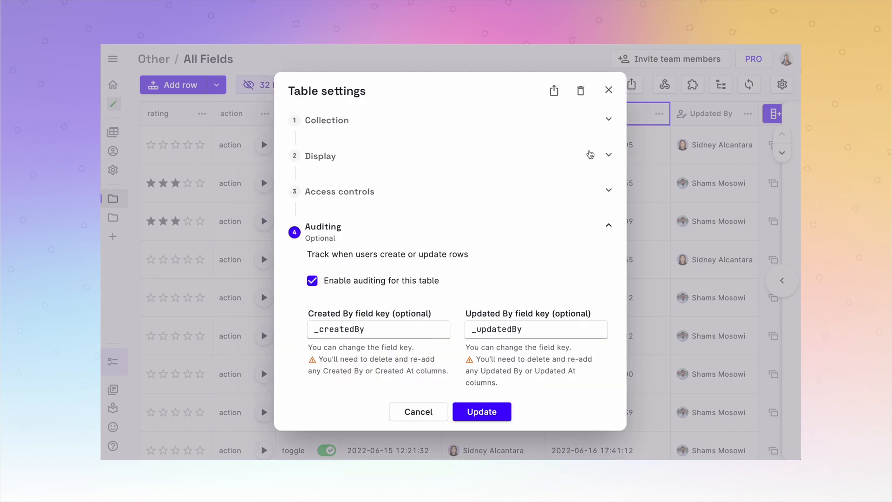
mouse_move(568, 348)
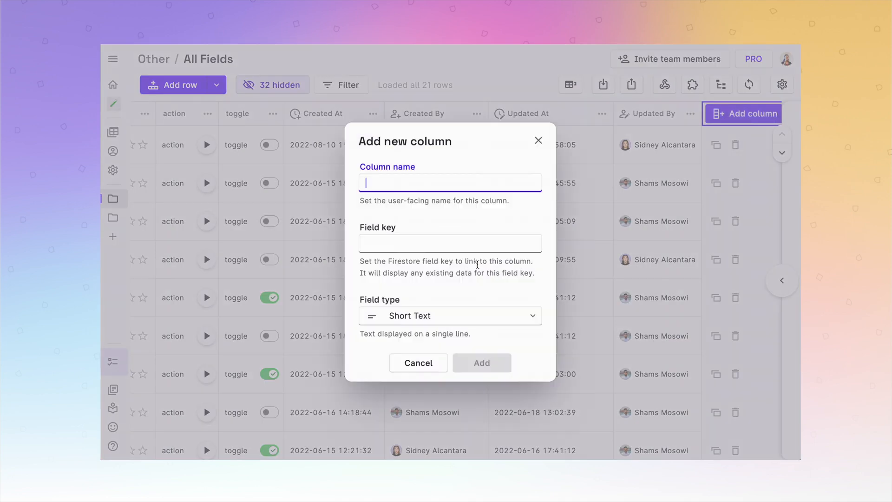
Open the Field type list to browse Created By, Updated By, Created At and Updated At.
click(449, 315)
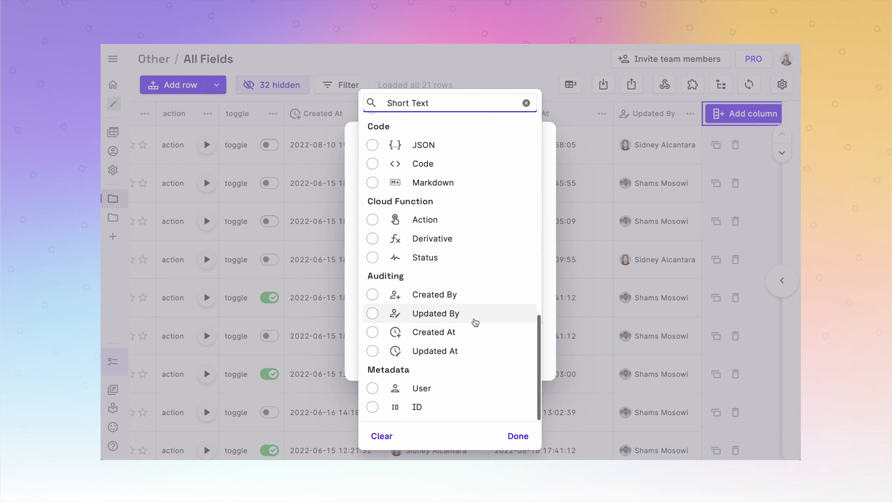
mouse_move(472, 351)
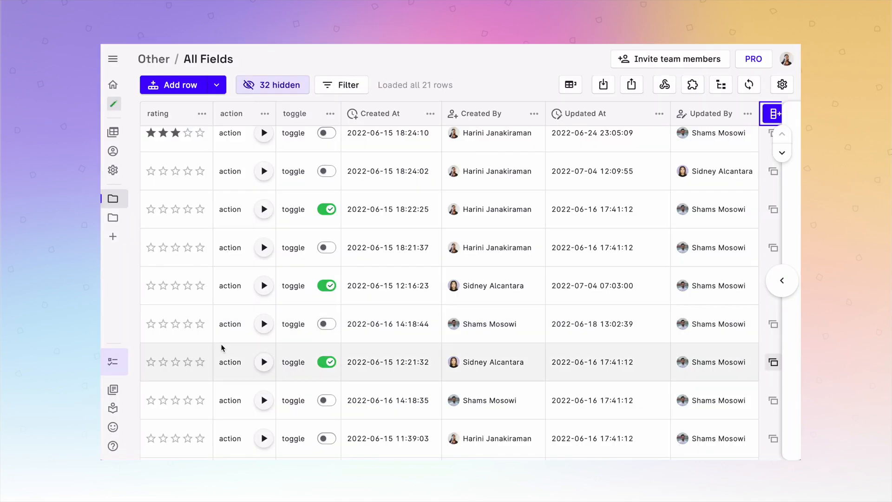
scroll(down, 3)
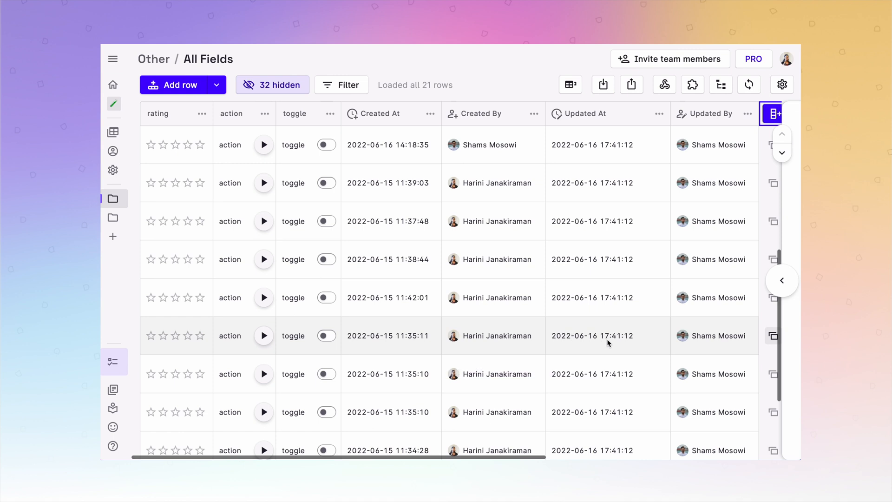
mouse_move(702, 346)
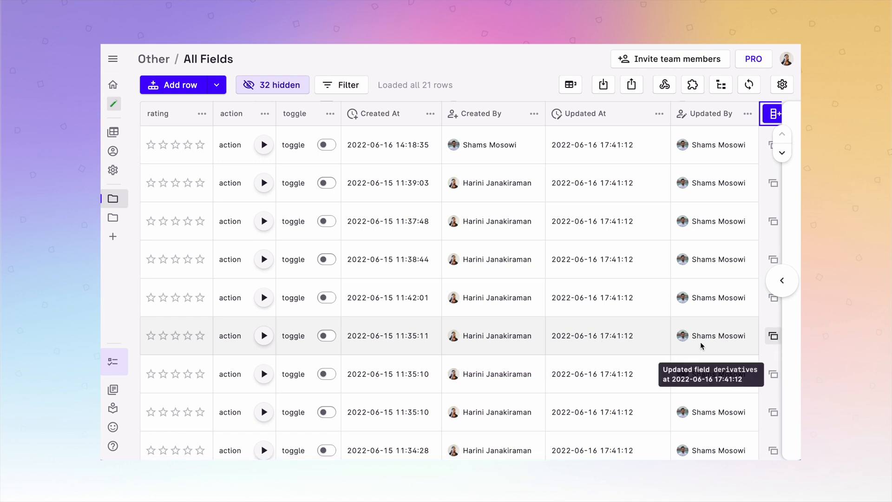